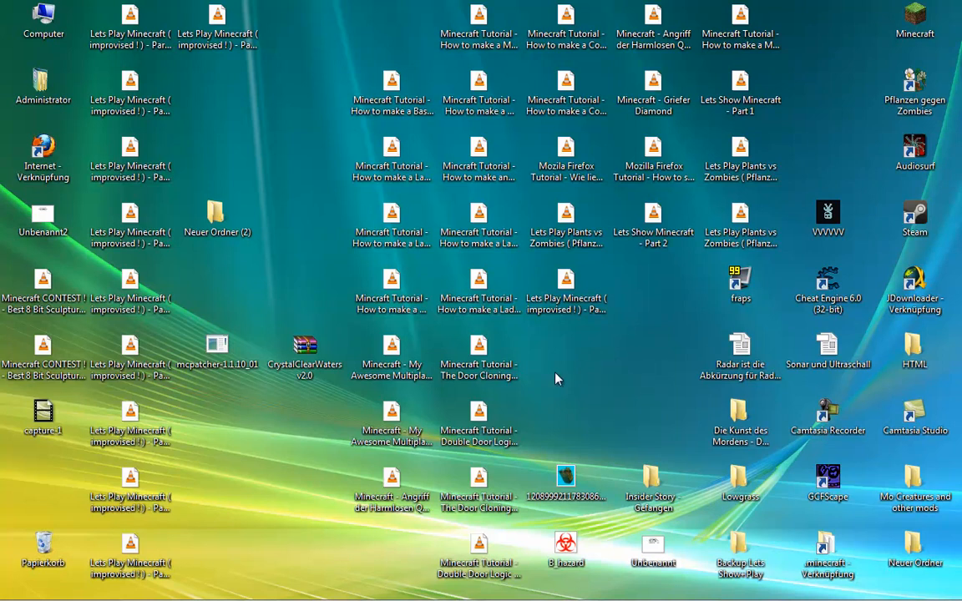
mouse_move(198, 84)
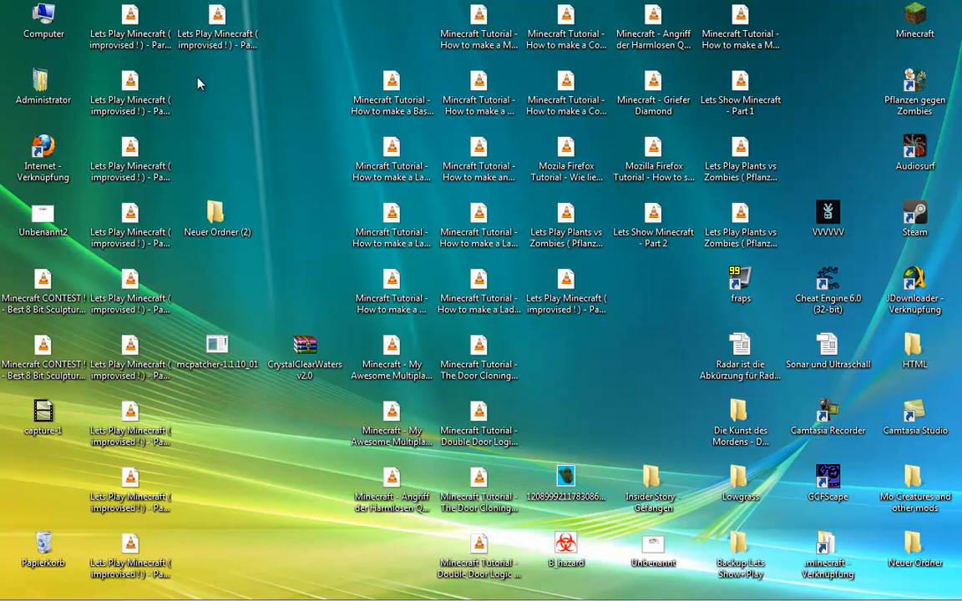
mouse_move(240, 157)
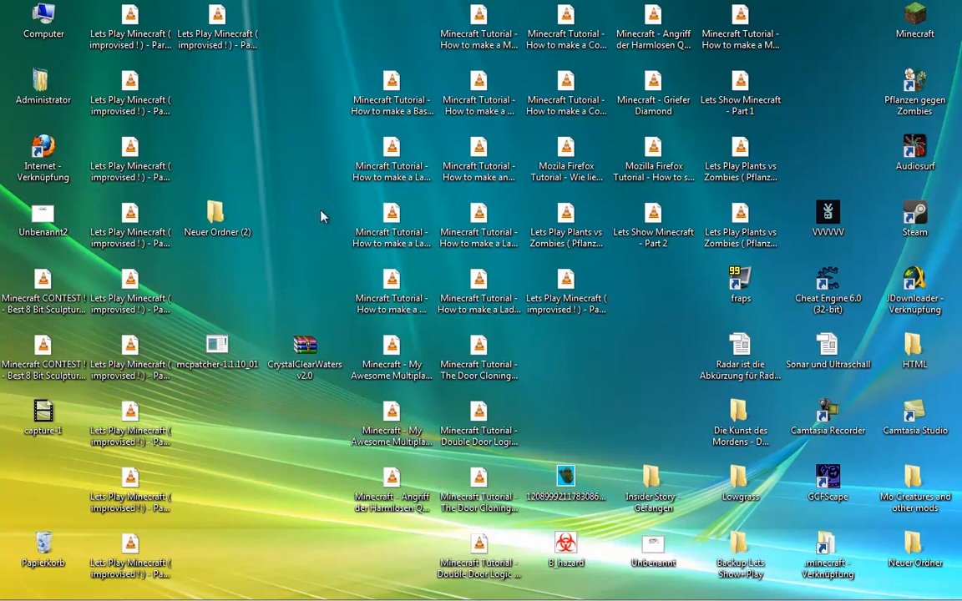
mouse_move(841, 7)
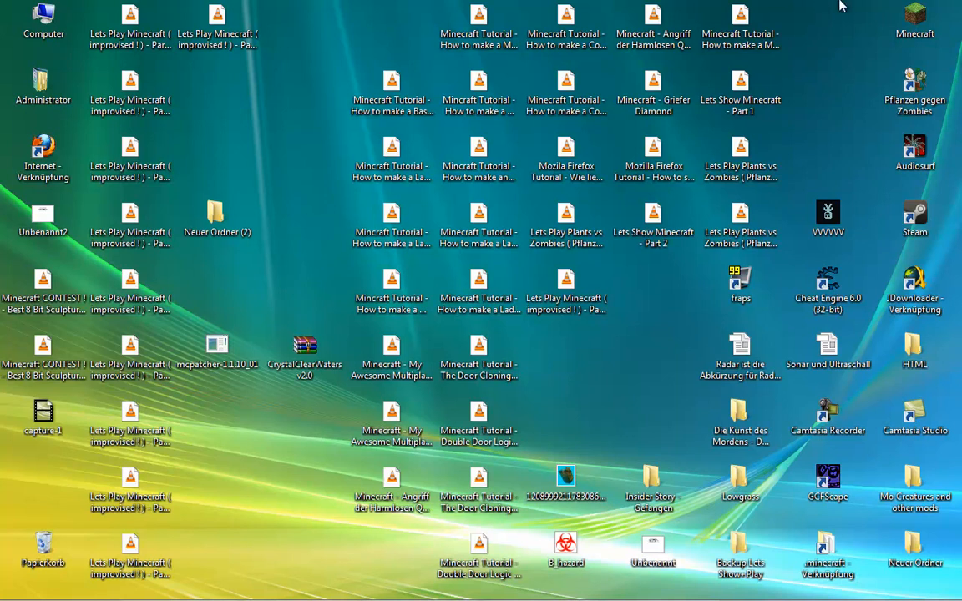
Step: Launch Minecraft, enter a singleplayer world briefly, and return to the title menu with Escape
double_click(914, 16)
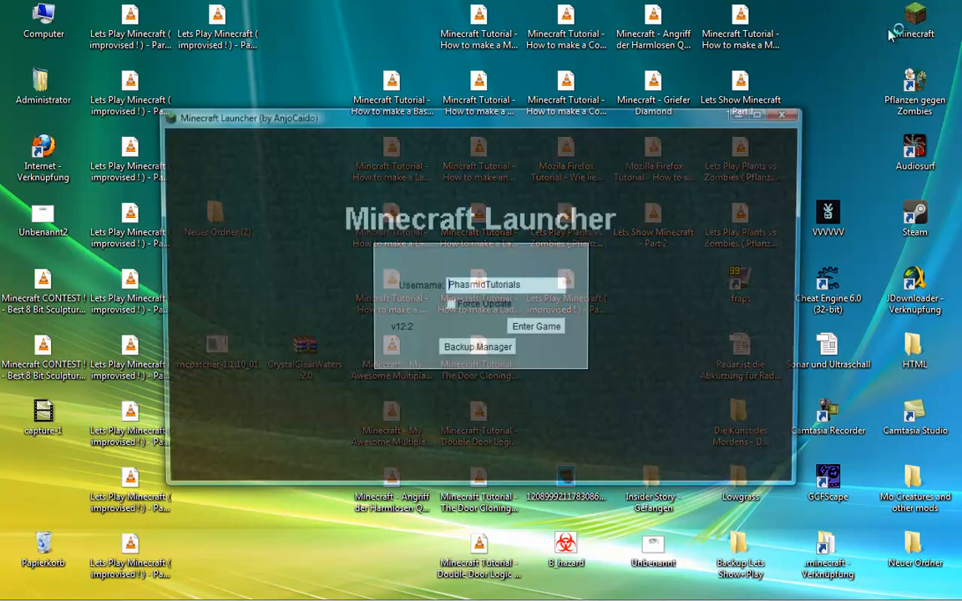
left_click(534, 325)
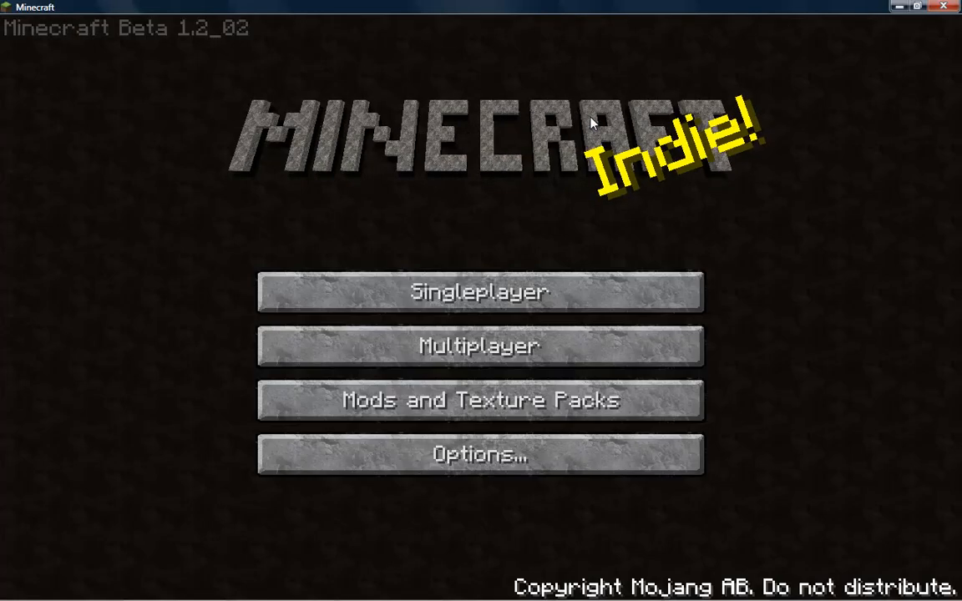
left_click(479, 290)
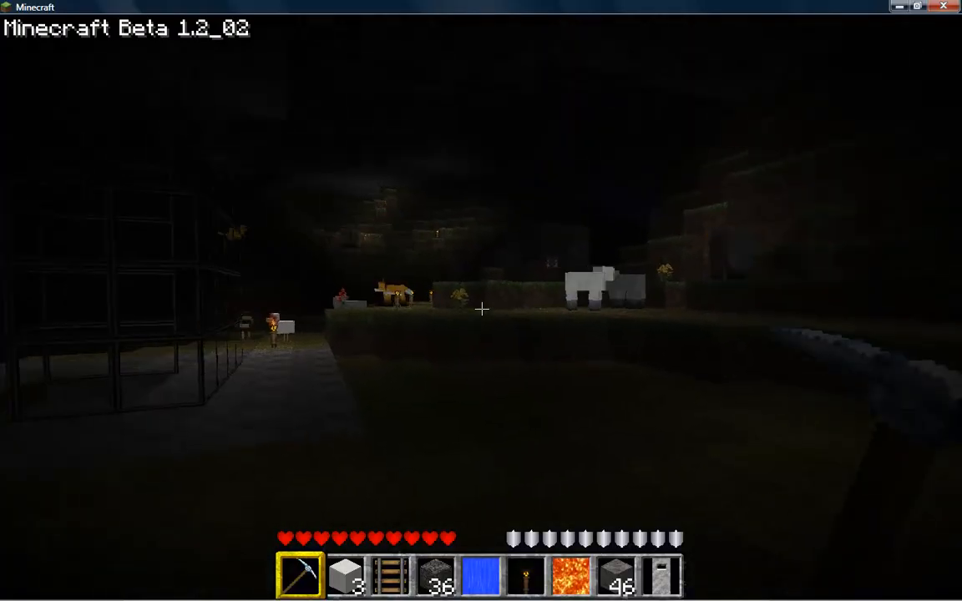
mouse_move(468, 314)
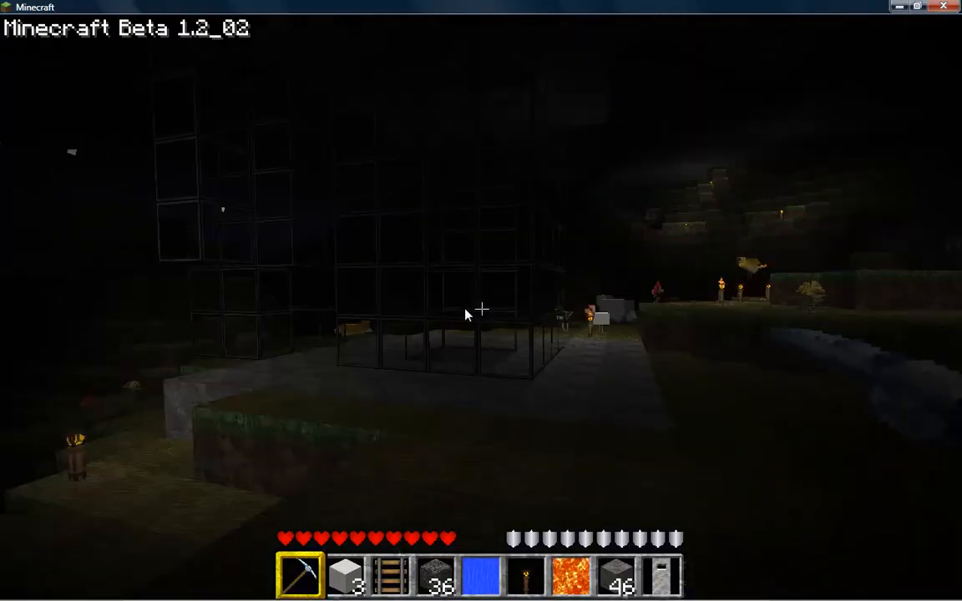
key("Escape")
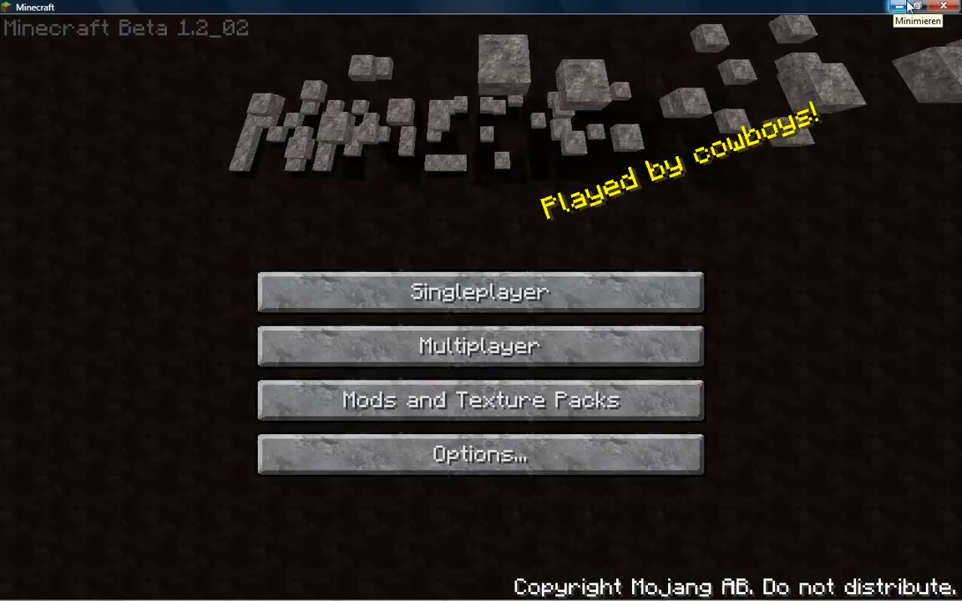
Step: Minimize the Minecraft window and move the mcpatcher-1.1.10_01 file up one row on the desktop
left_click(888, 7)
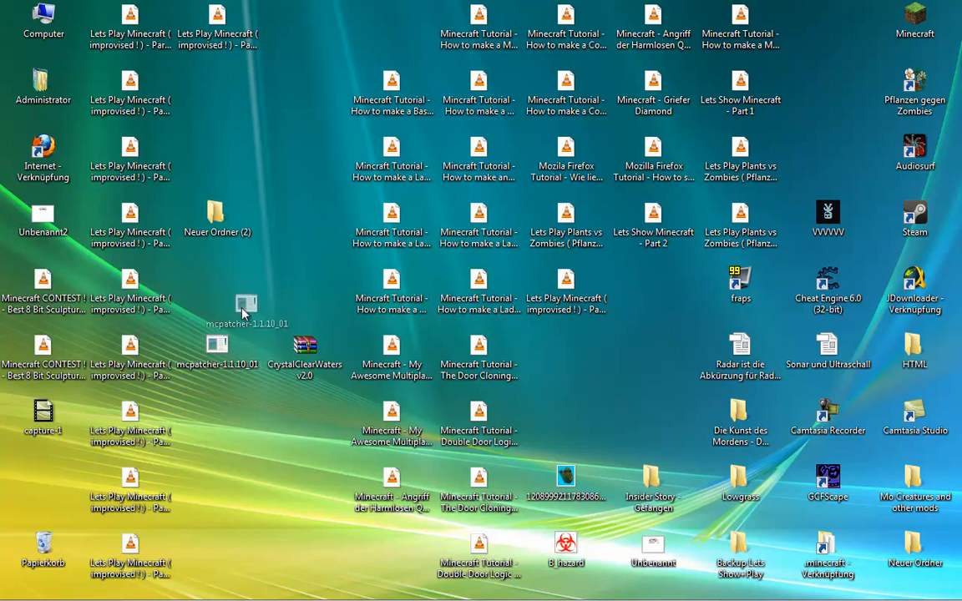
left_click_drag(244, 304, 304, 287)
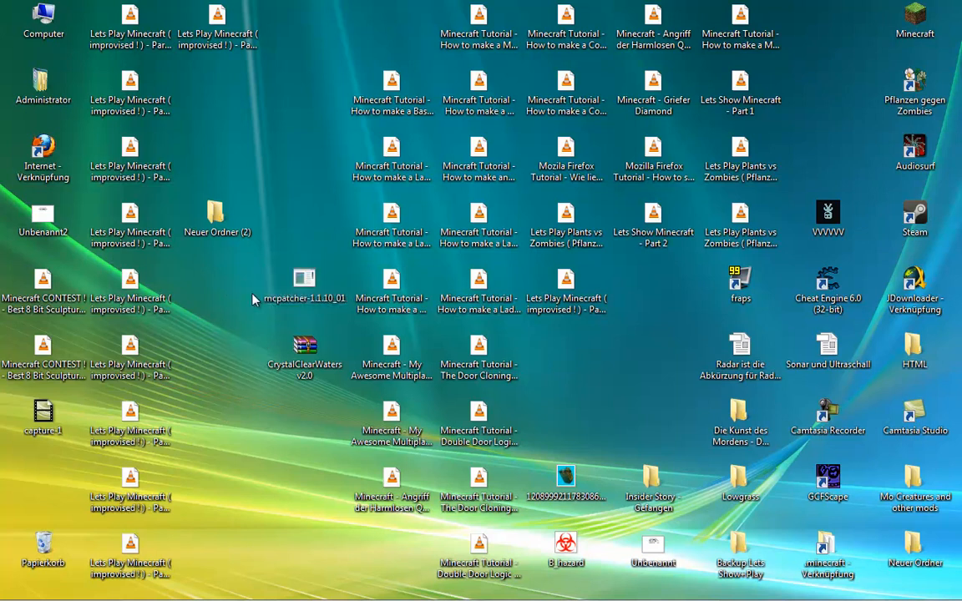
left_click(304, 284)
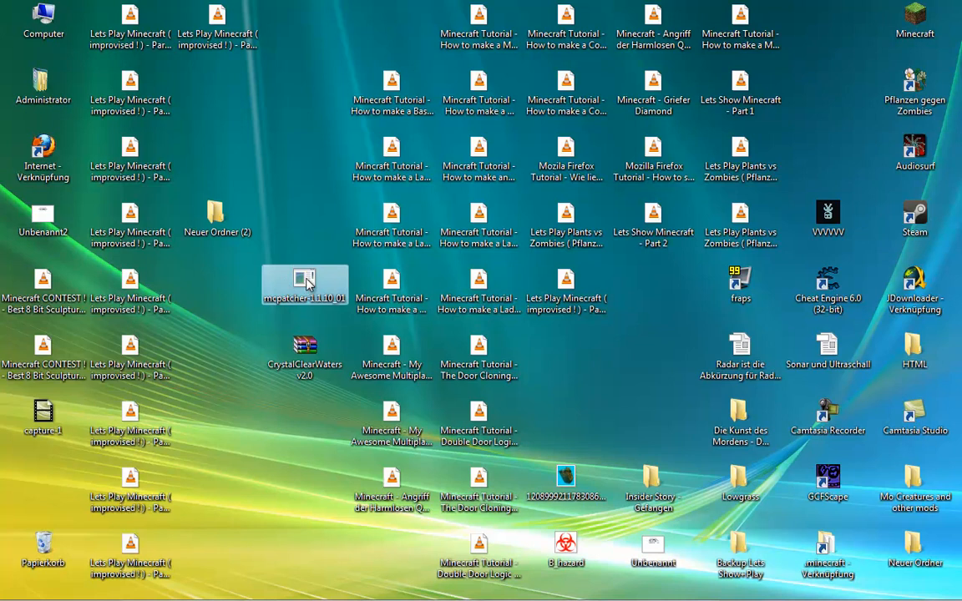
Step: Launch mcpatcher and position its window toward the left of the screen
double_click(304, 280)
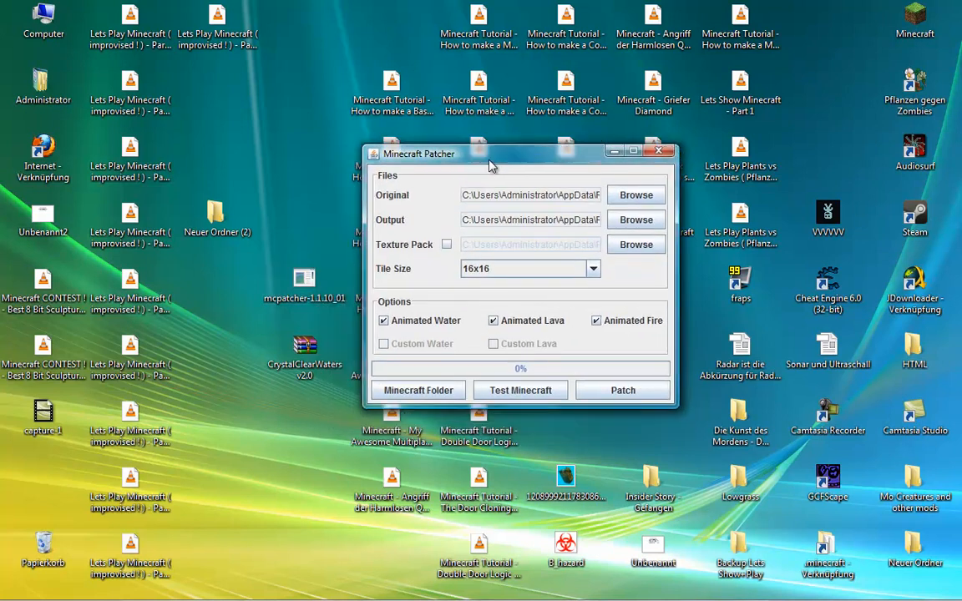
left_click_drag(491, 153, 490, 143)
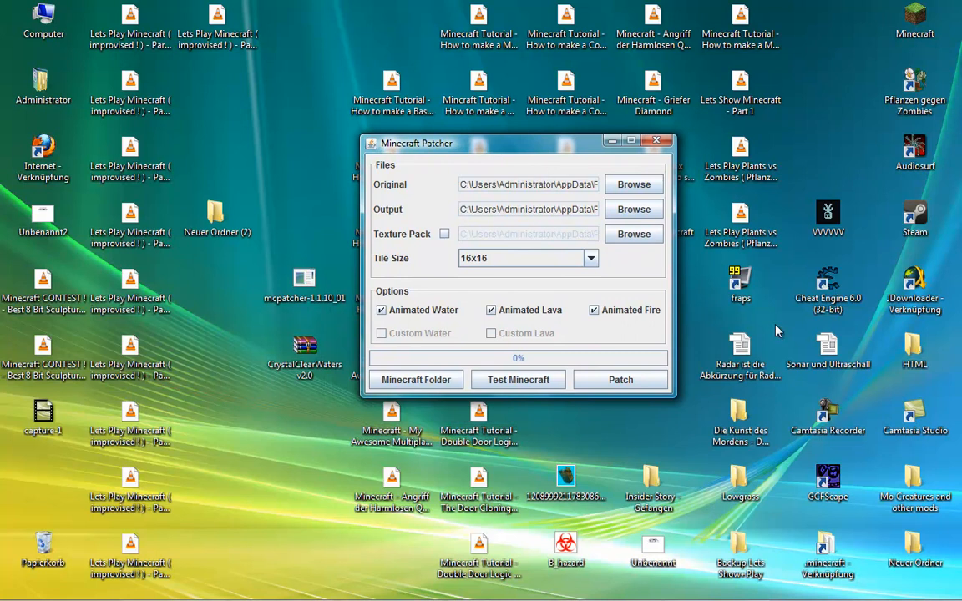
left_click(912, 498)
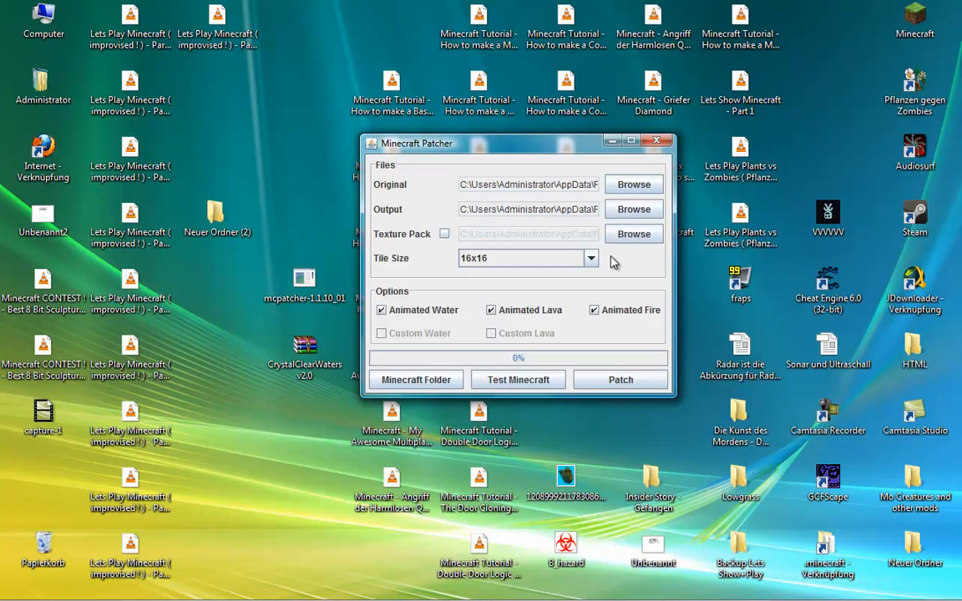
left_click_drag(416, 144, 312, 93)
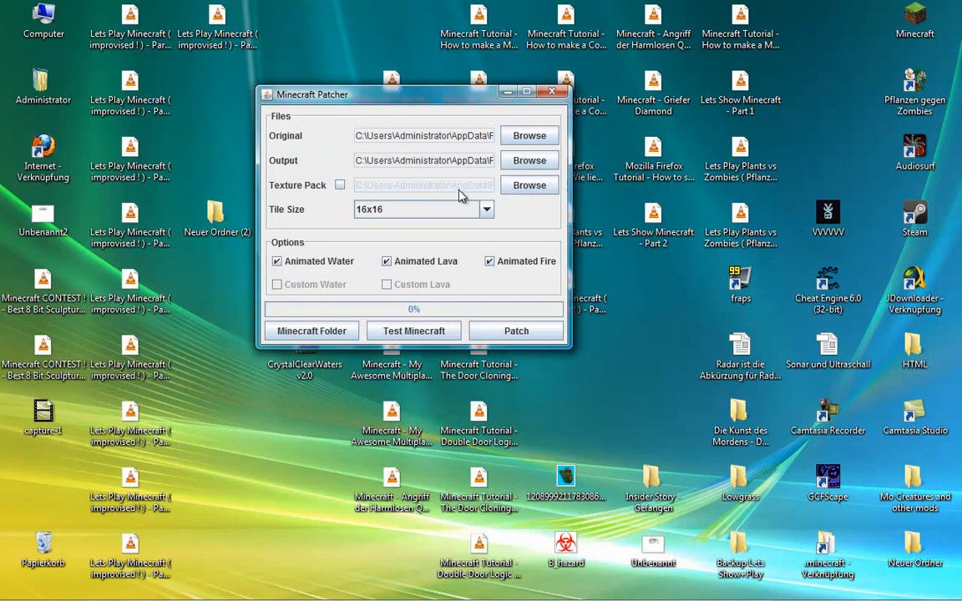
Step: Select misa172.zip from the Mc Creatures and other mods folder as the texture pack
left_click(528, 183)
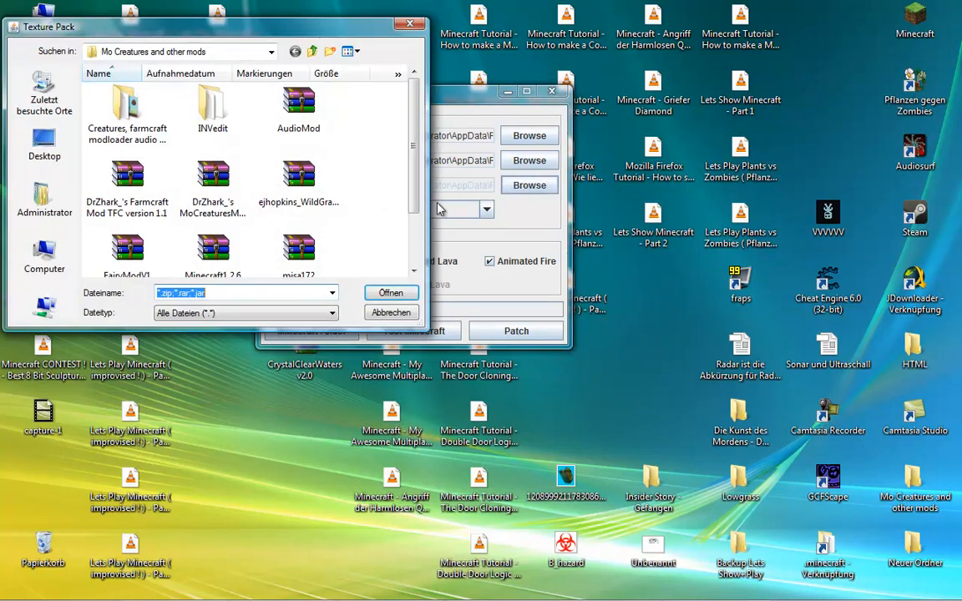
scroll("down", 3)
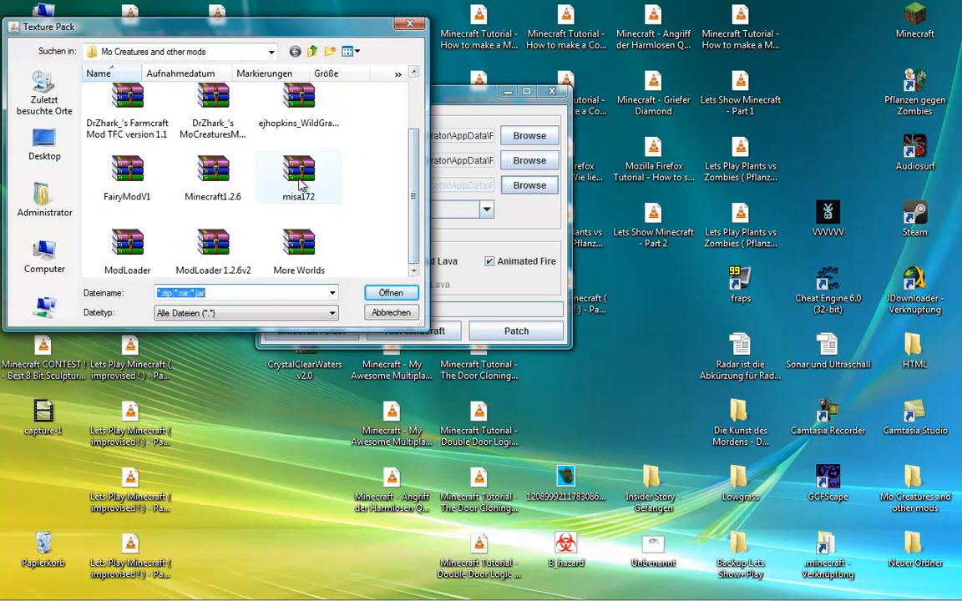
left_click(391, 292)
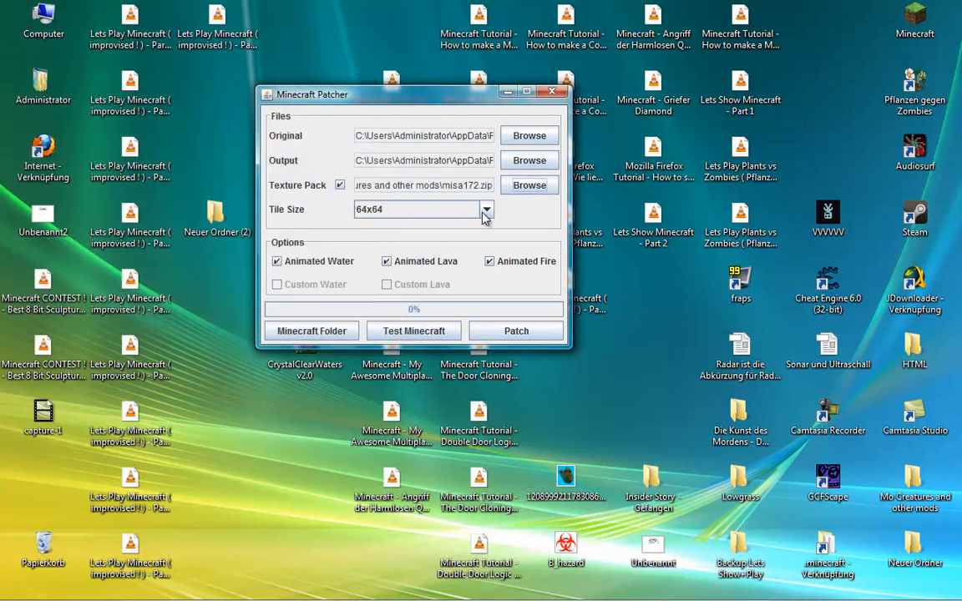
Step: Keep 64x64 as the tile size and close the Minecraft Patcher window
left_click(484, 211)
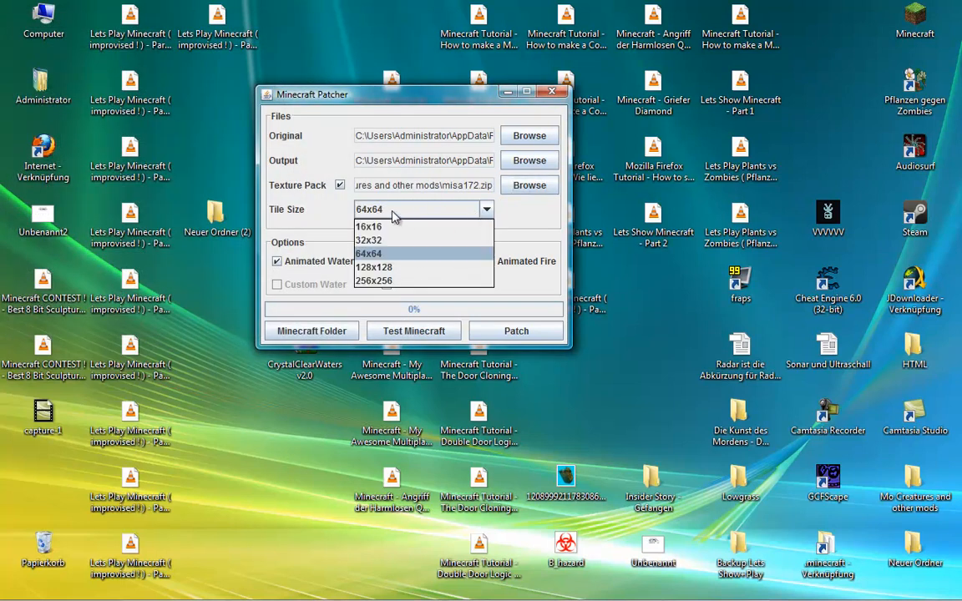
mouse_move(369, 227)
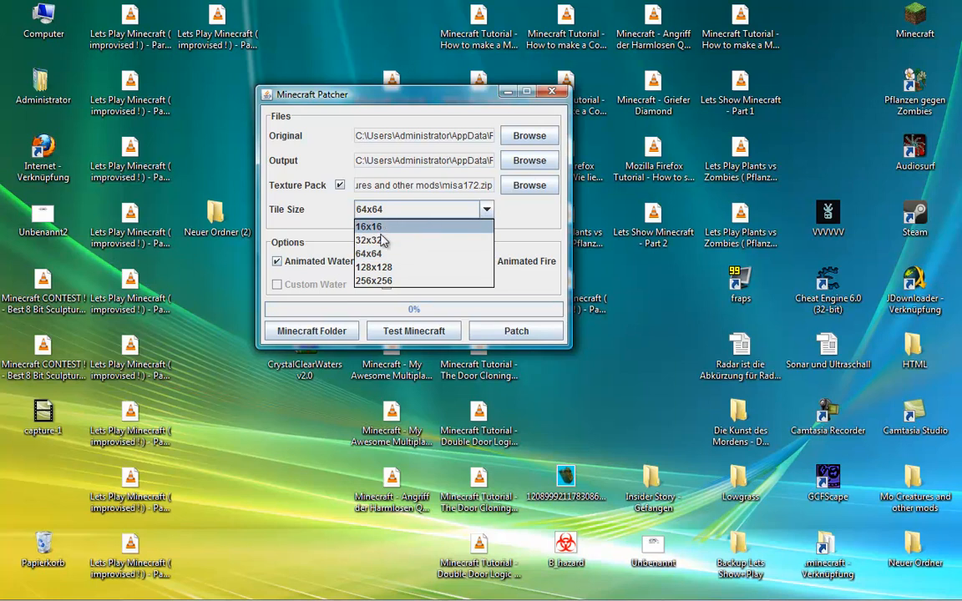
mouse_move(389, 267)
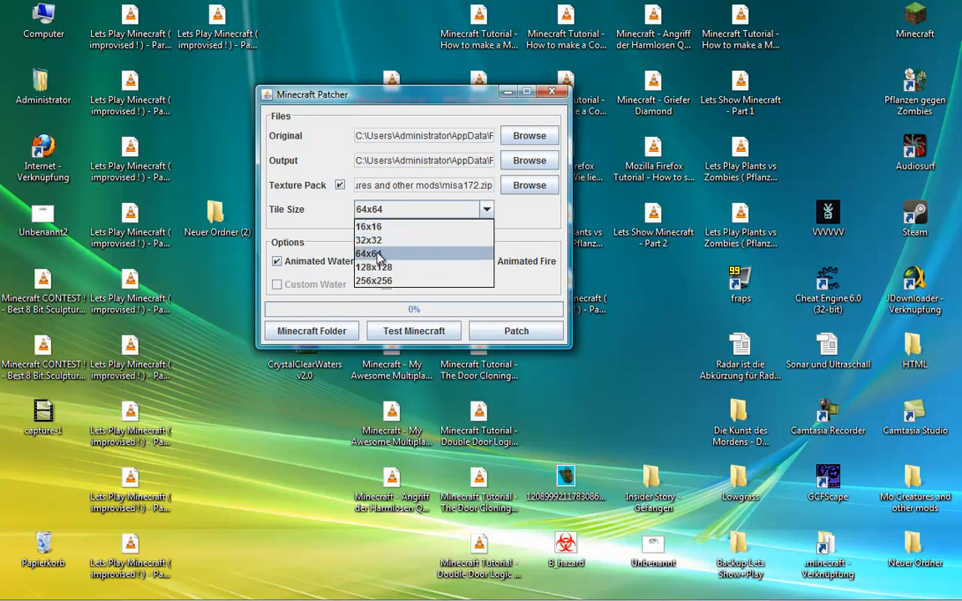
mouse_move(369, 227)
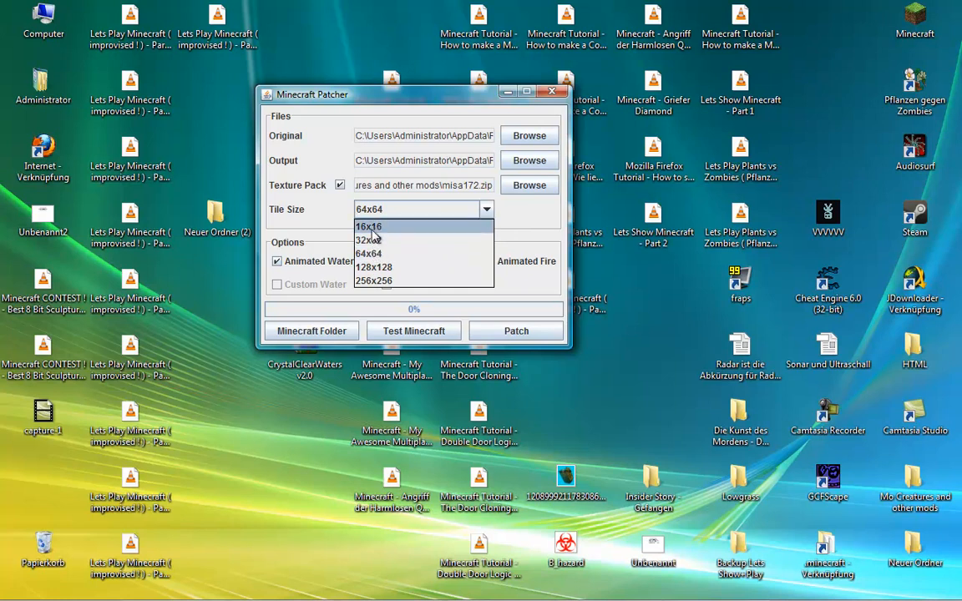
mouse_move(369, 254)
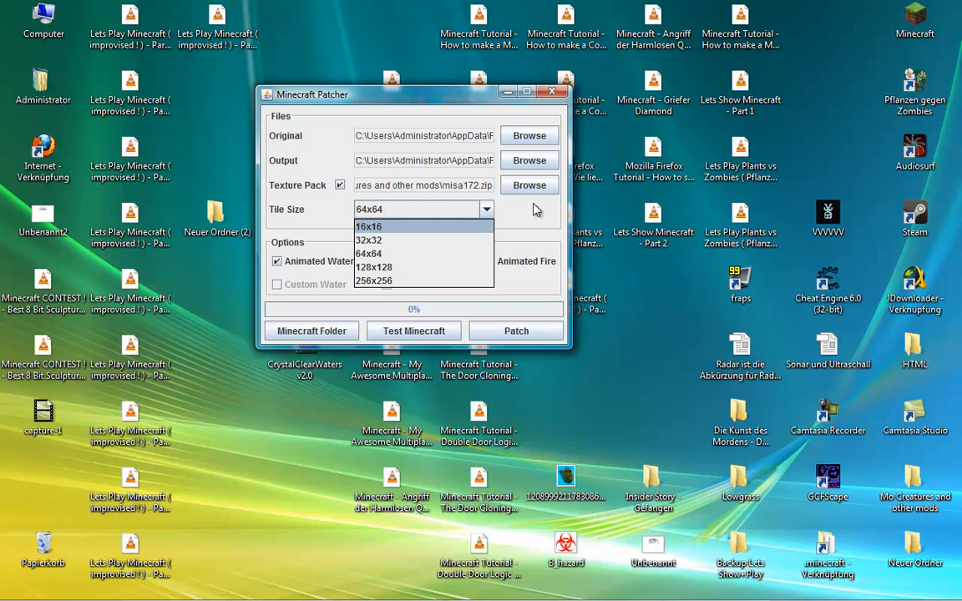
left_click(369, 254)
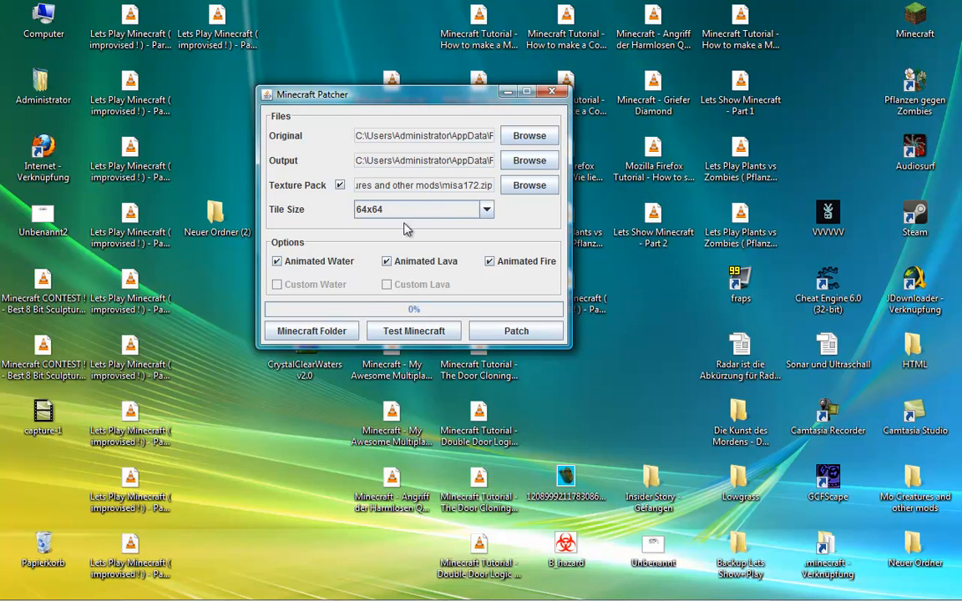
mouse_move(374, 220)
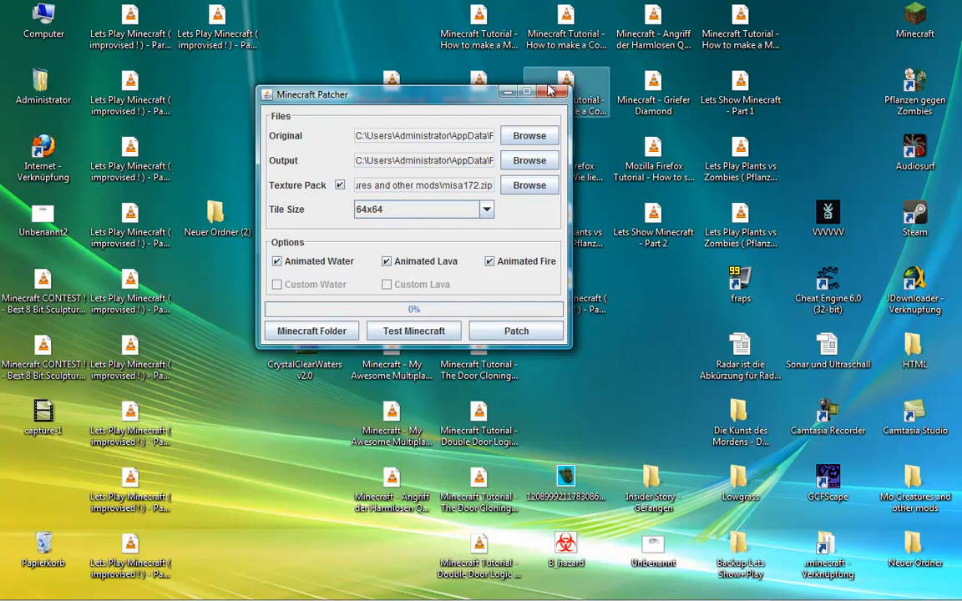
left_click(548, 90)
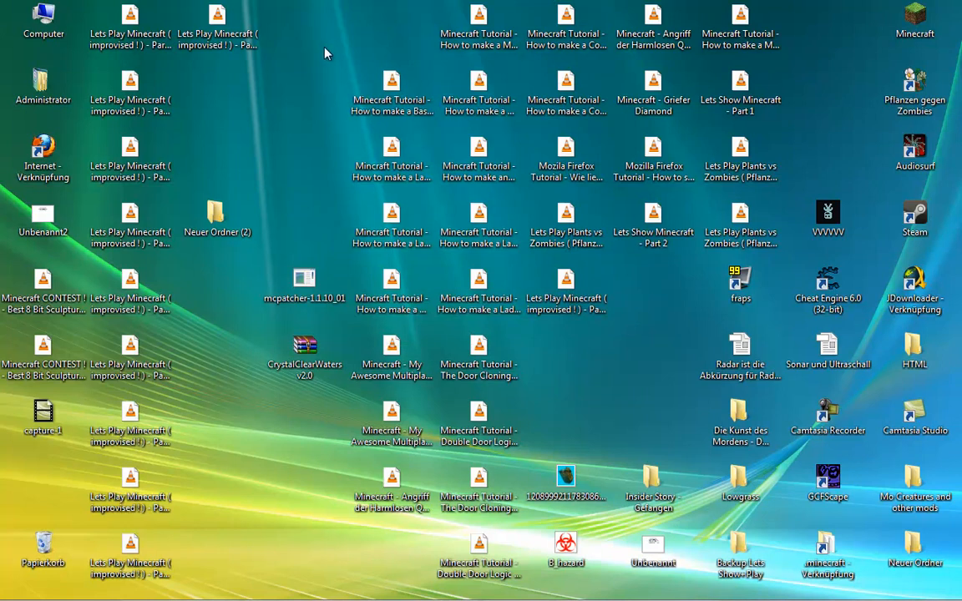
mouse_move(348, 40)
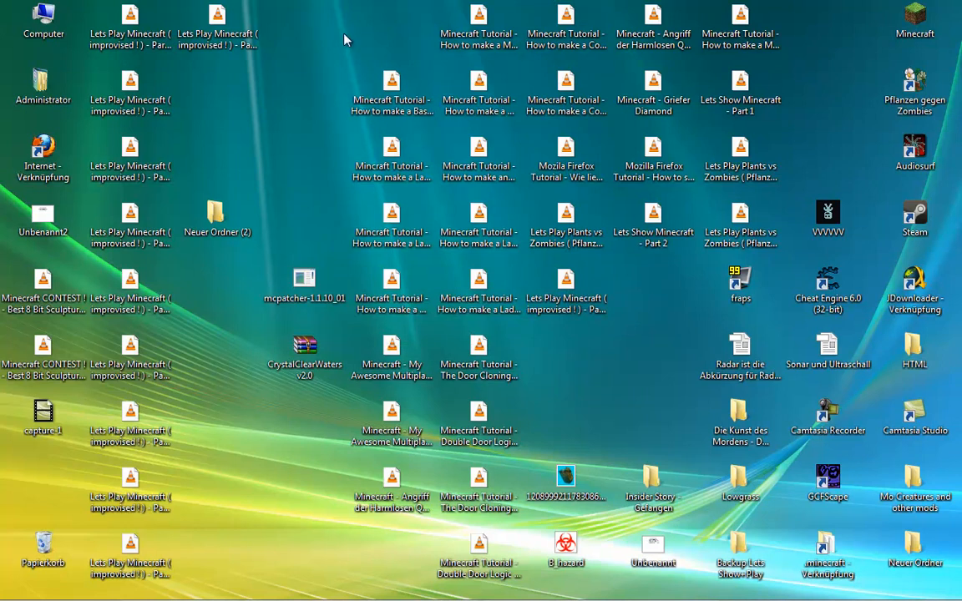